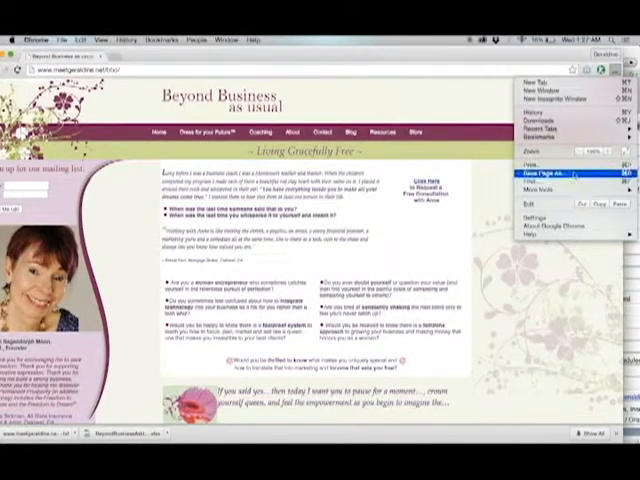
# Show Chrome's installed Extensions page and scroll to the end of the list
pyautogui.click(556, 188)
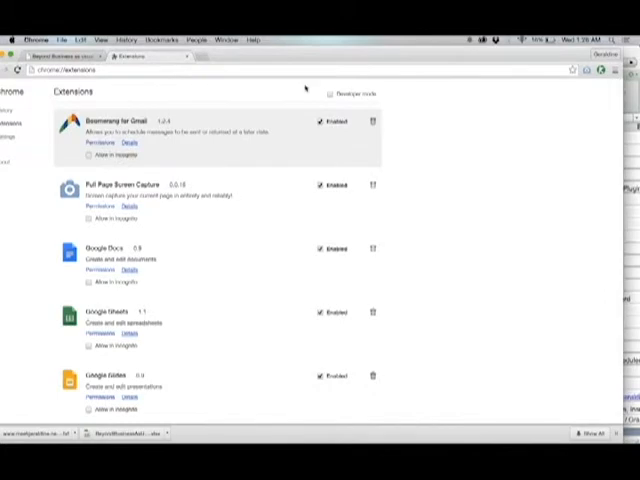
pyautogui.scroll(-3)
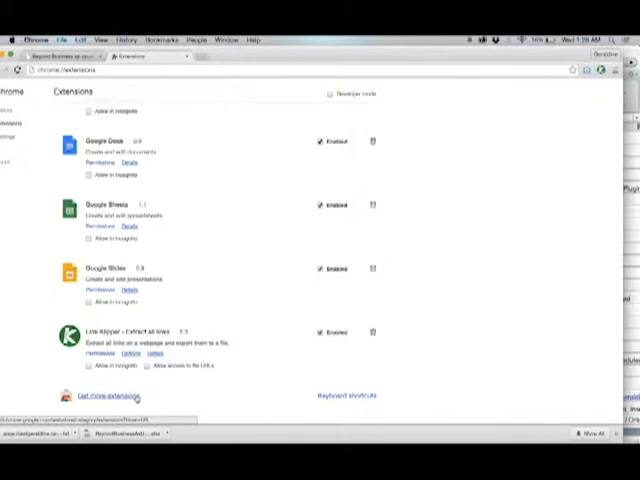
# Search the Chrome Web Store for 'link' so Link Klipper appears in the results
pyautogui.click(104, 396)
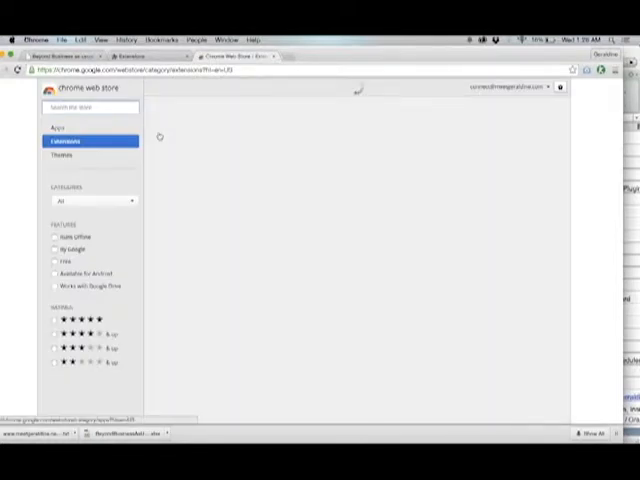
pyautogui.write('link klipper')
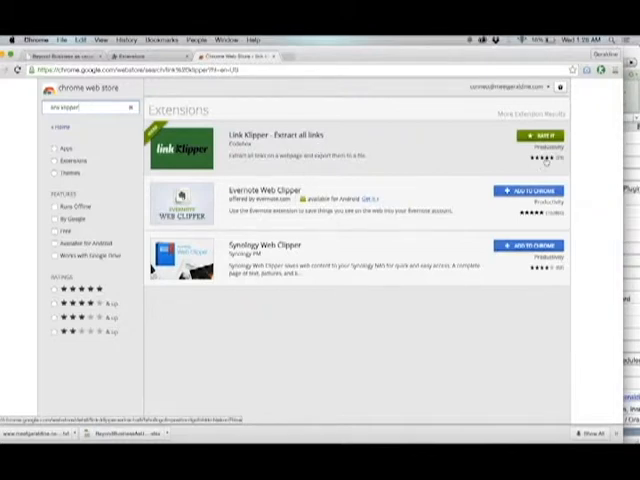
pyautogui.click(544, 136)
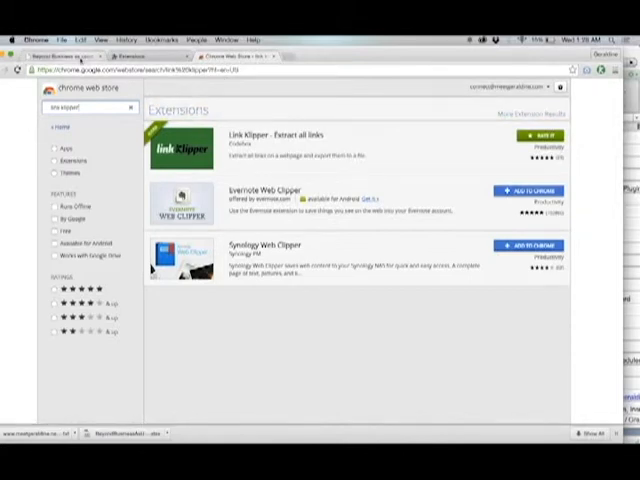
# Return to the Beyond Business website tab
pyautogui.click(76, 56)
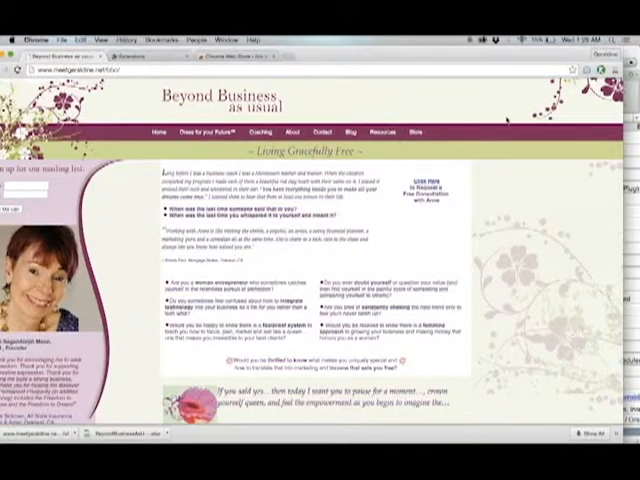